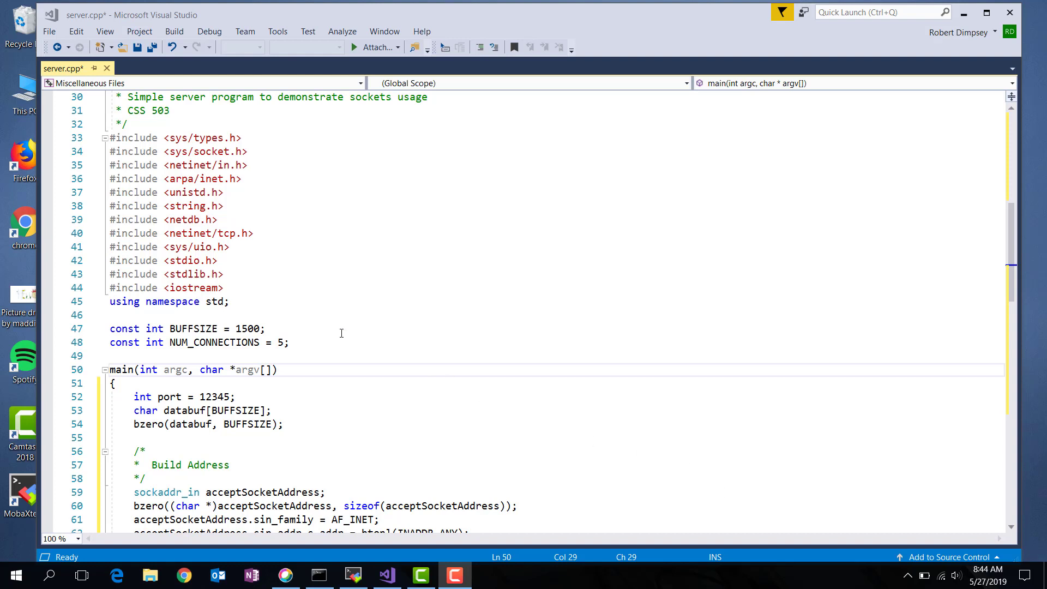
mouse_move(217, 247)
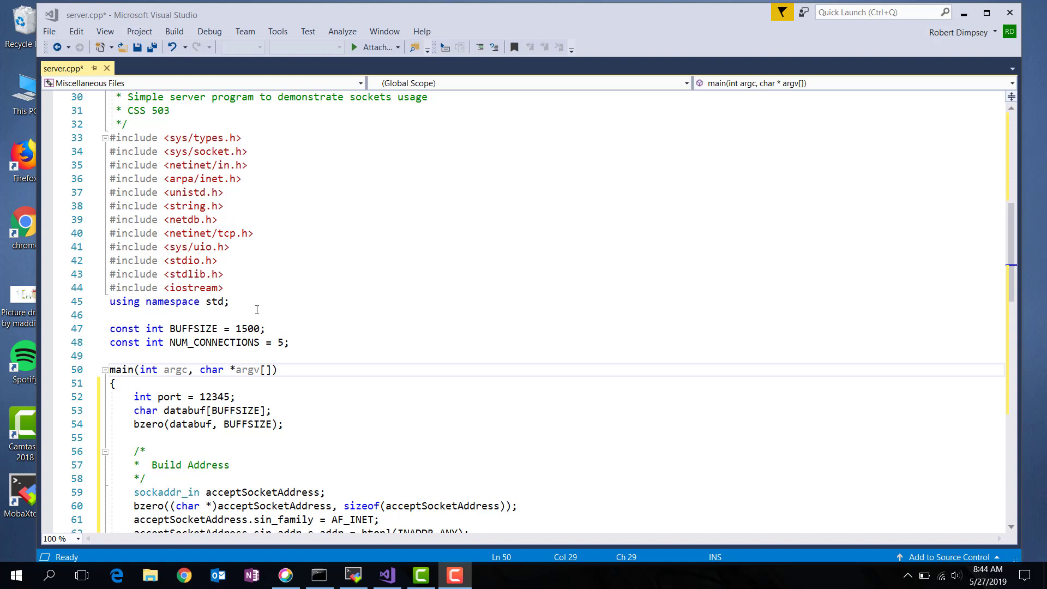
mouse_move(271, 329)
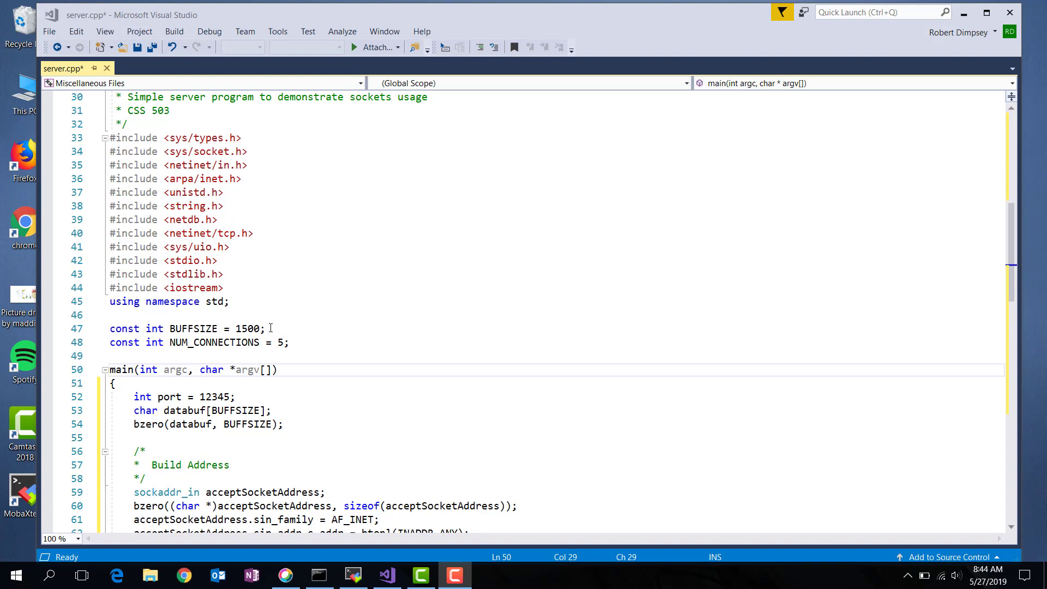
mouse_move(290, 342)
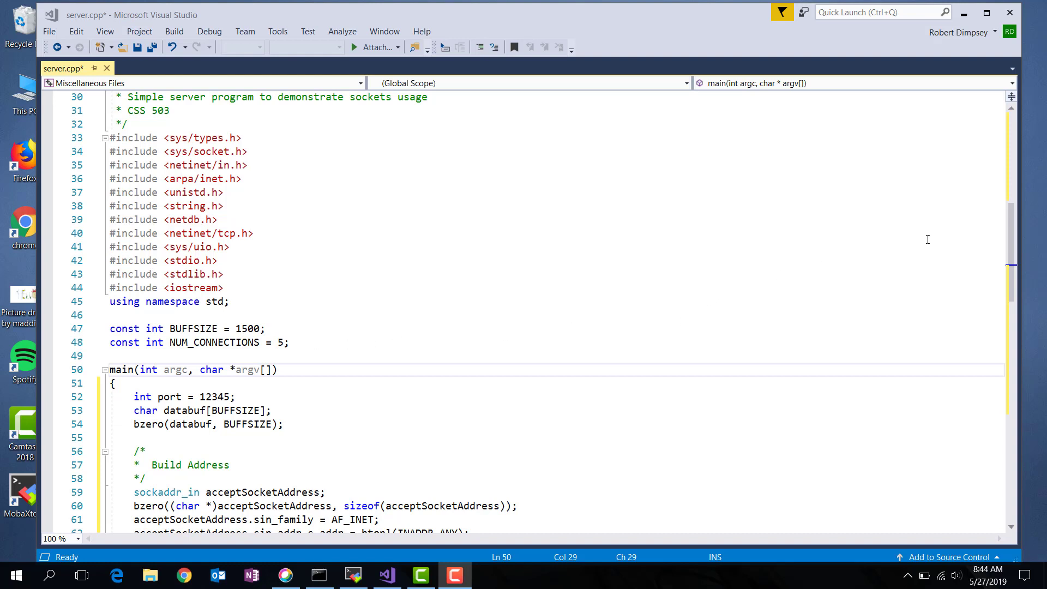
- Review the socket setup code around line 50, selecting a snippet while scrolling down
scroll(down, 3)
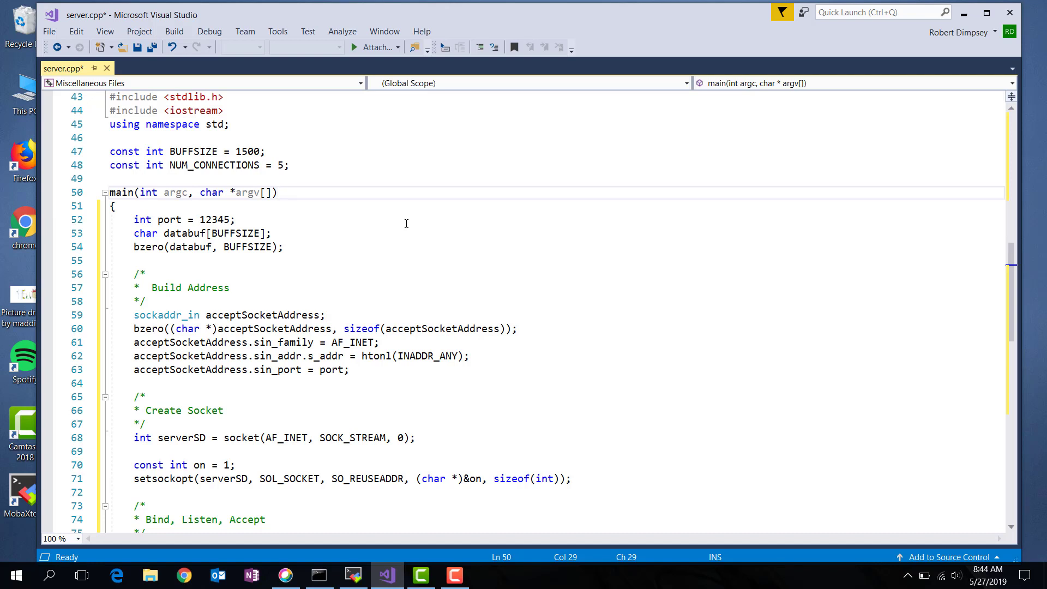
click(278, 192)
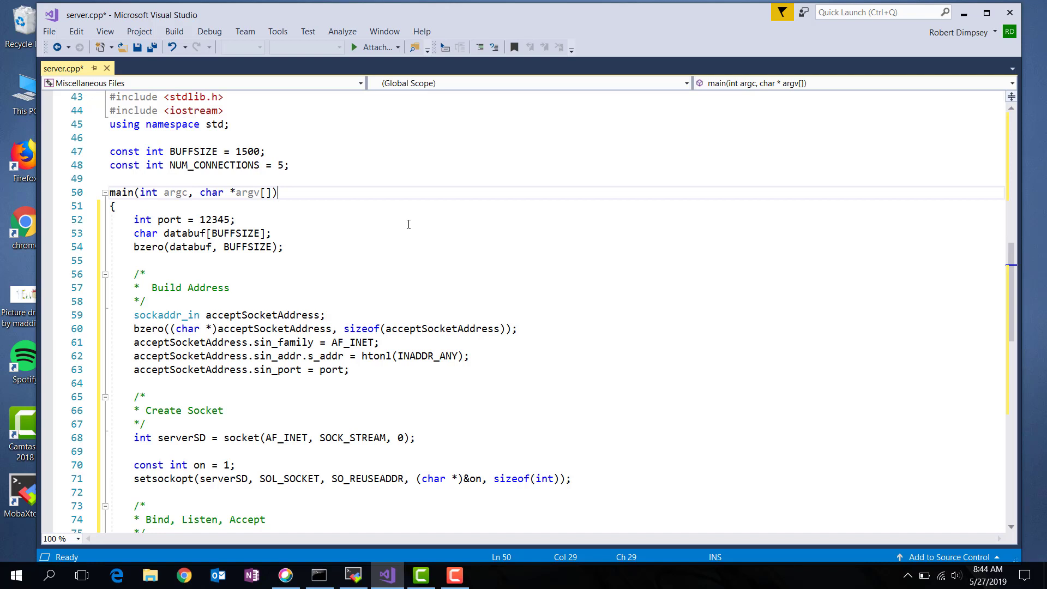
mouse_move(124, 221)
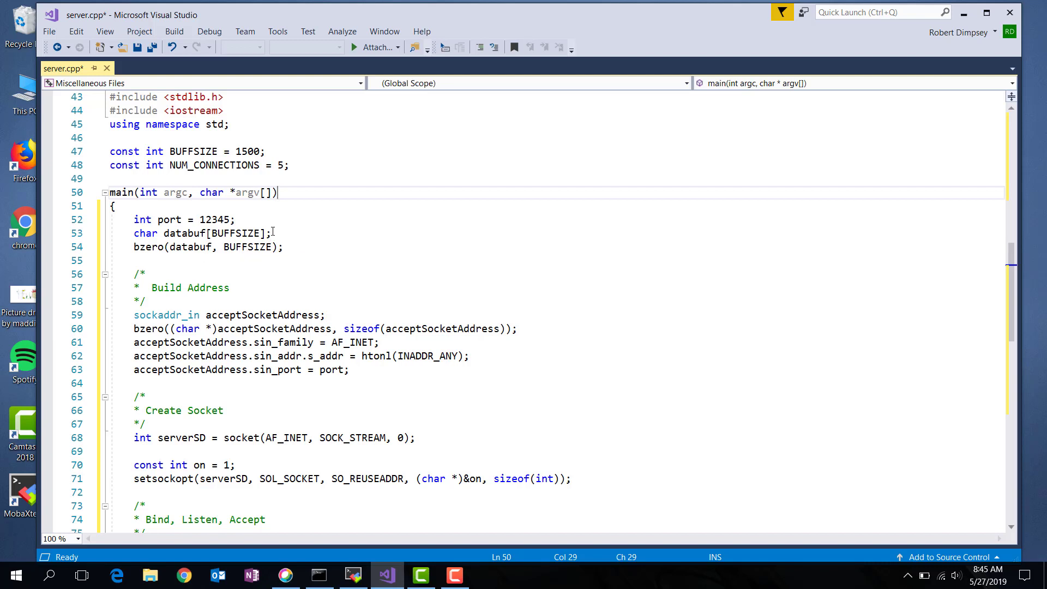
drag(133, 233, 284, 246)
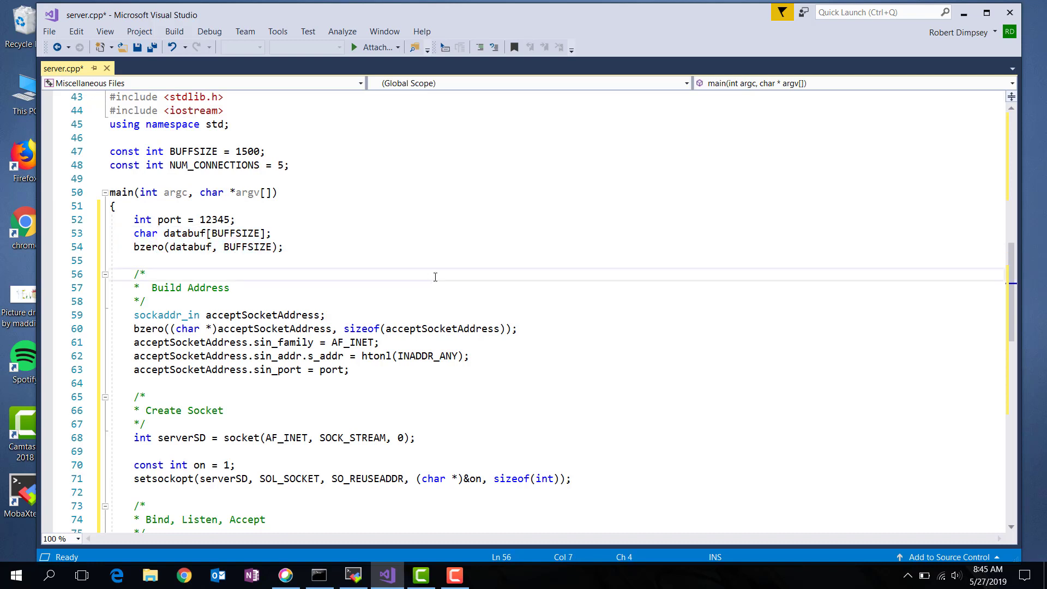
scroll(down, 3)
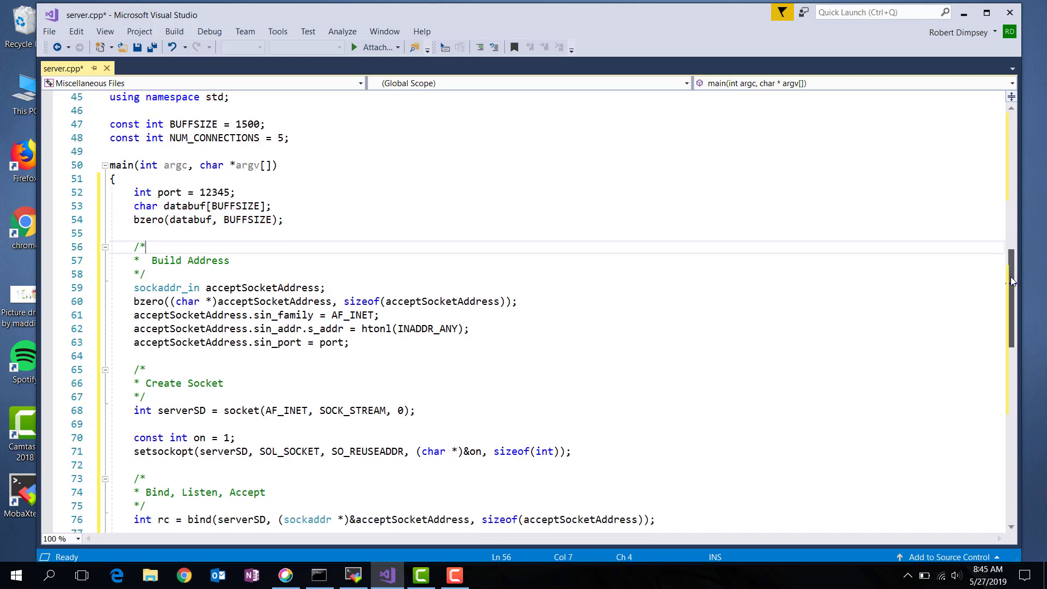
scroll(down, 3)
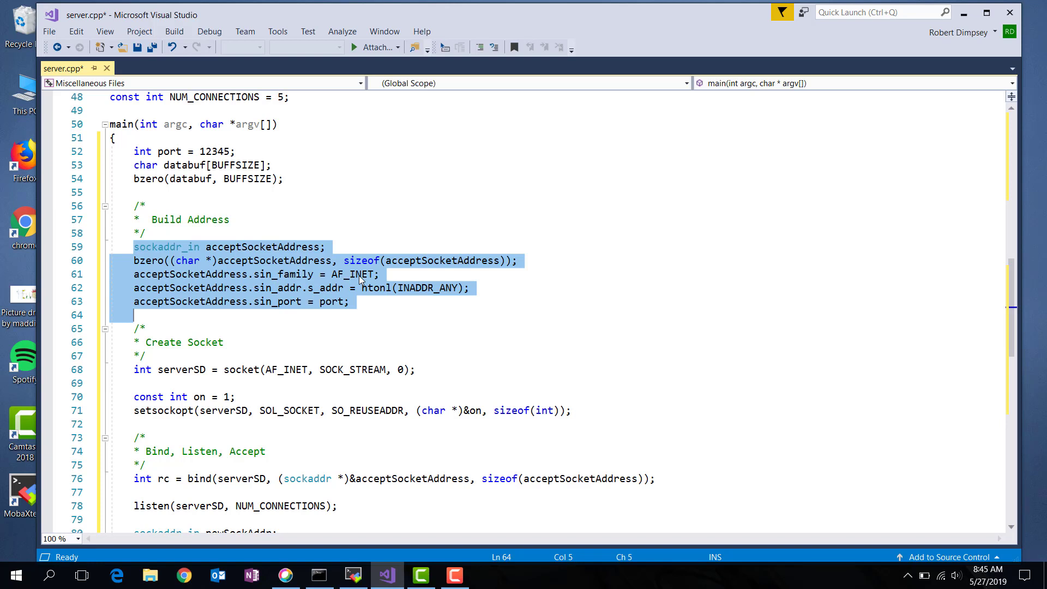
mouse_move(304, 293)
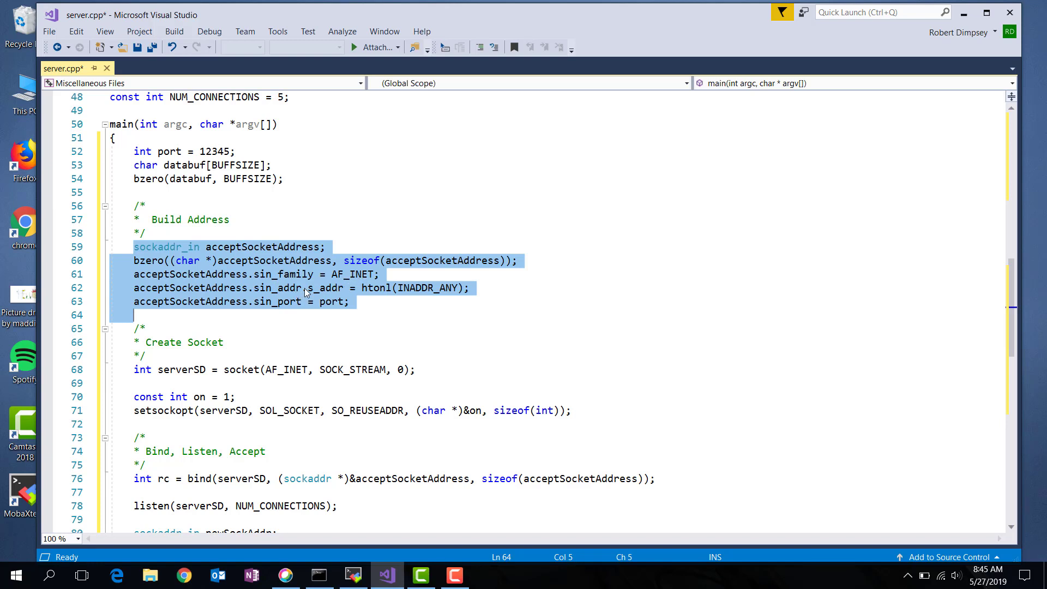
mouse_move(431, 297)
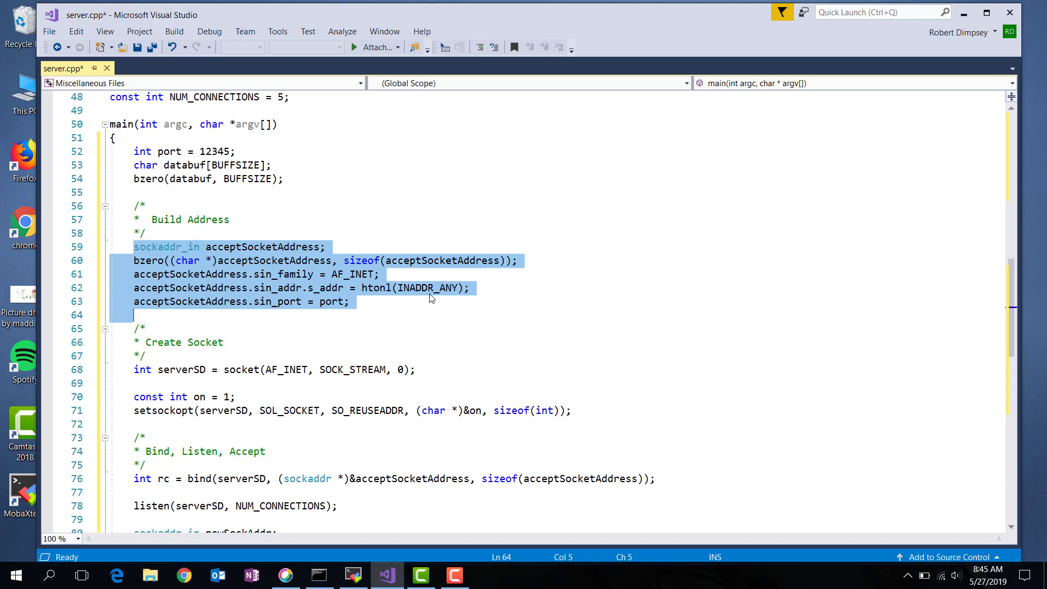
mouse_move(383, 297)
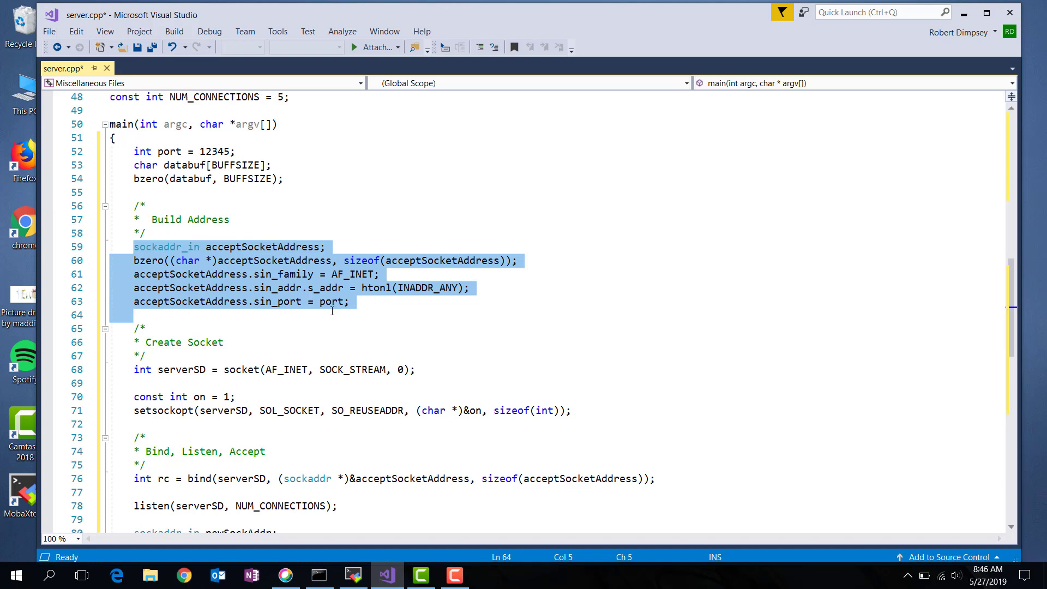
- Wrap port in htons() in the sin_port assignment on line 63
click(320, 301)
text(htons()
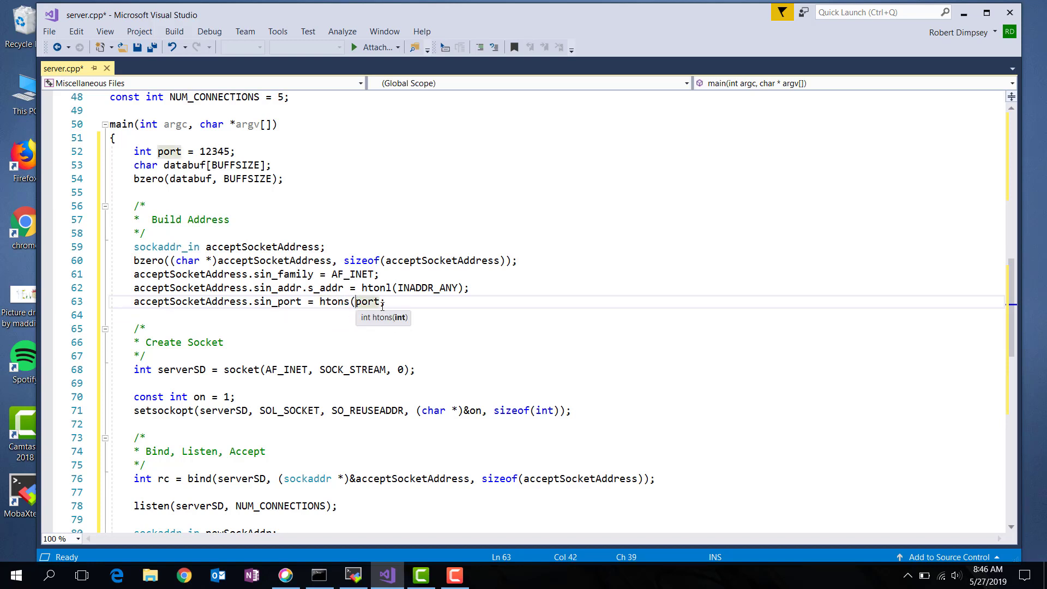
text())
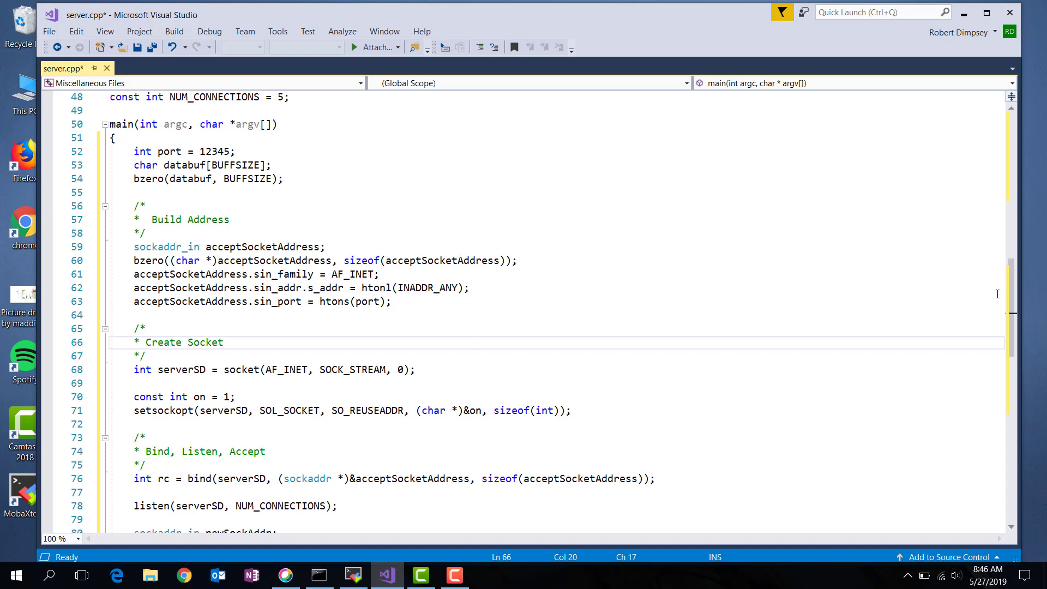
scroll(down, 3)
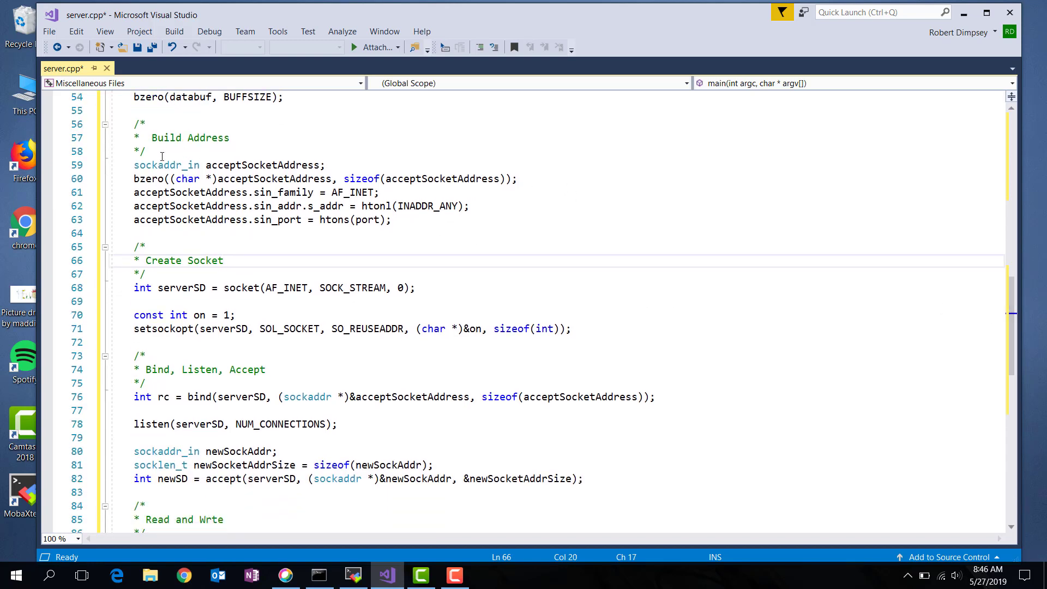
drag(134, 288, 394, 288)
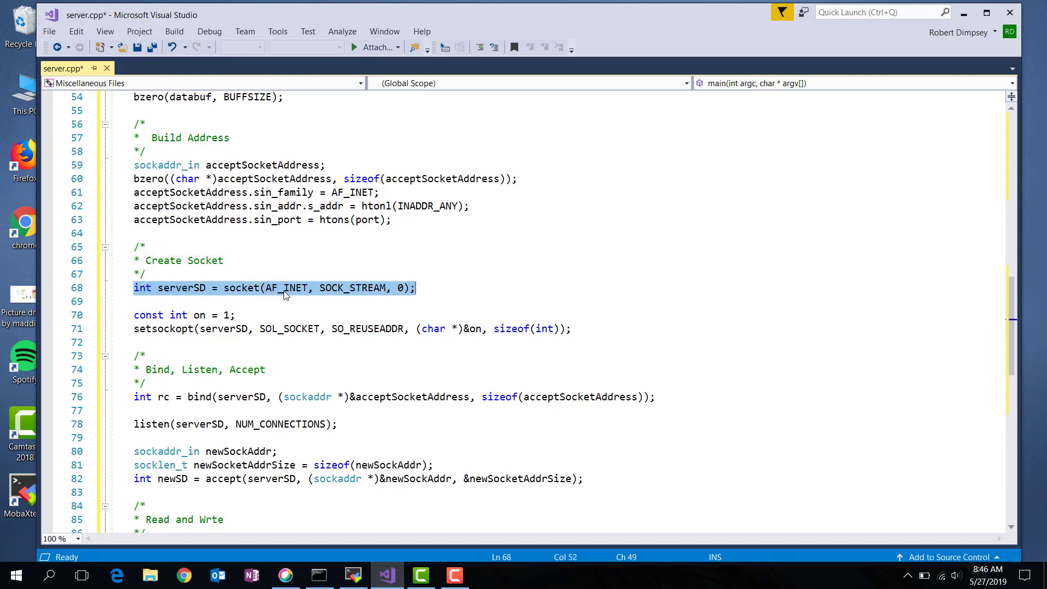
mouse_move(359, 297)
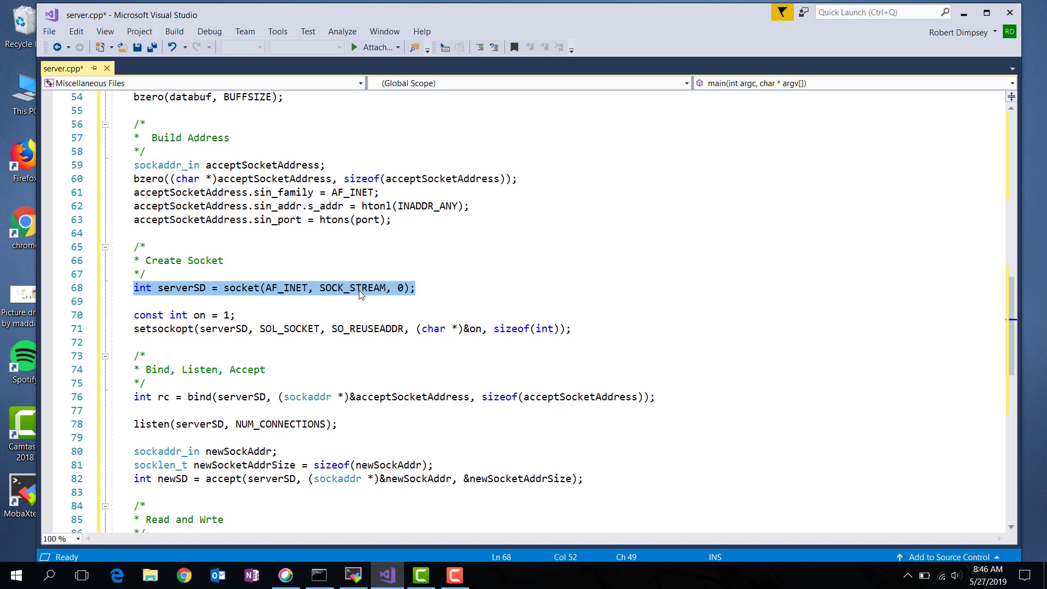
mouse_move(201, 296)
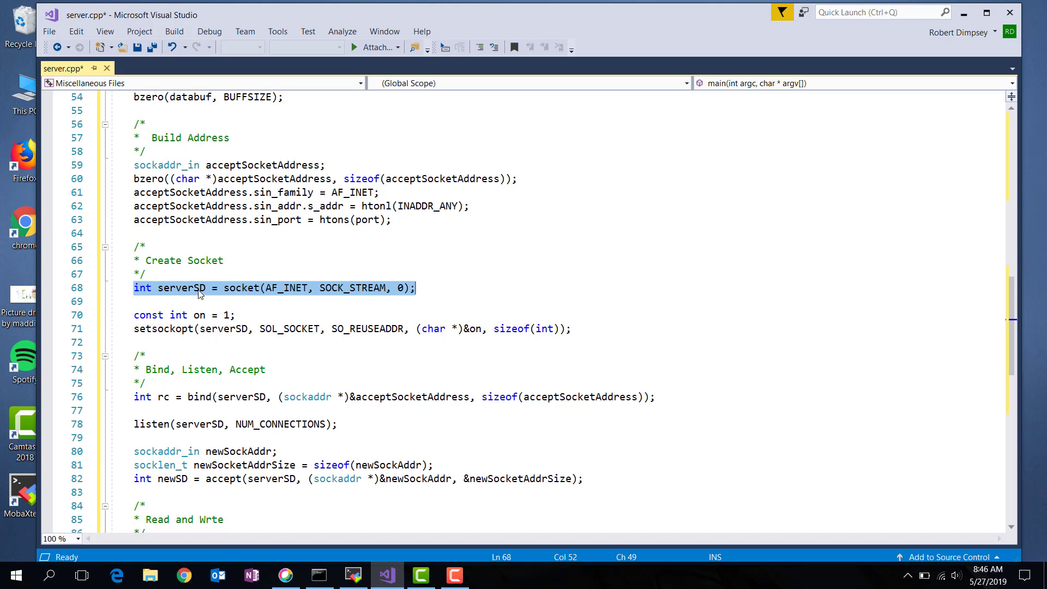
mouse_move(248, 298)
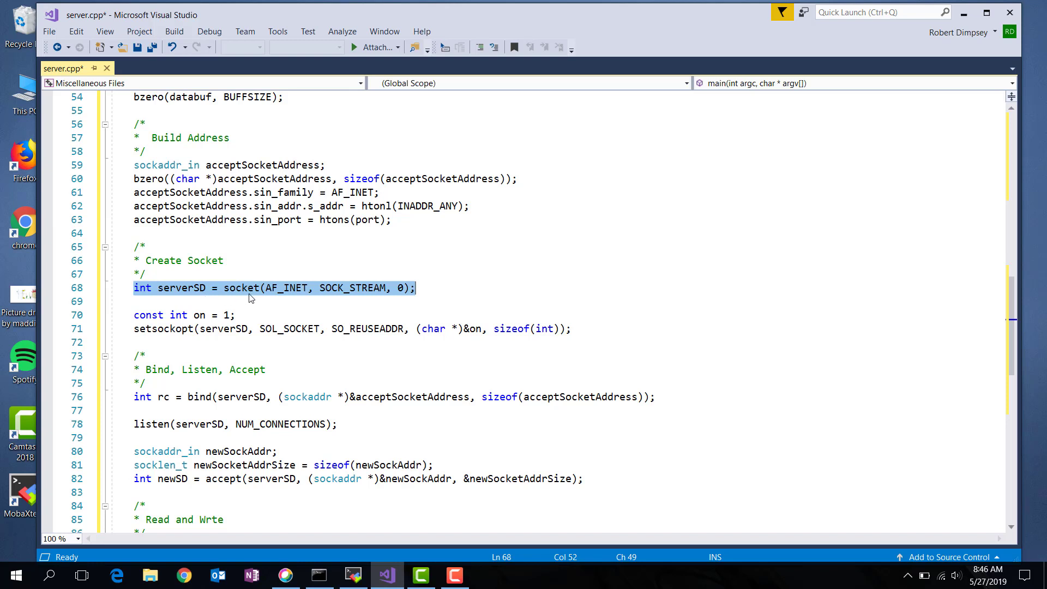
mouse_move(199, 296)
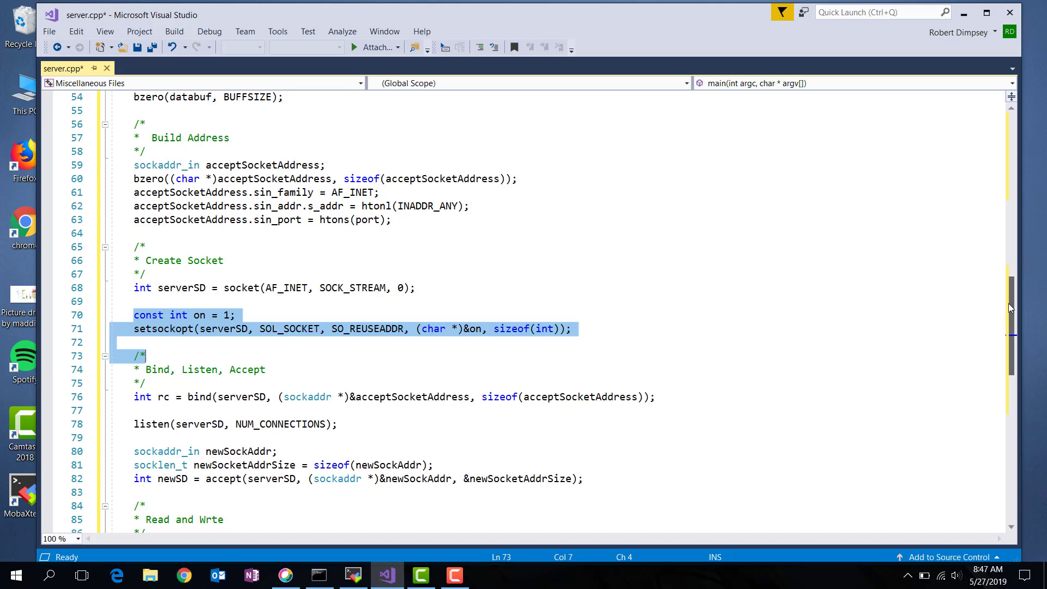
scroll(down, 3)
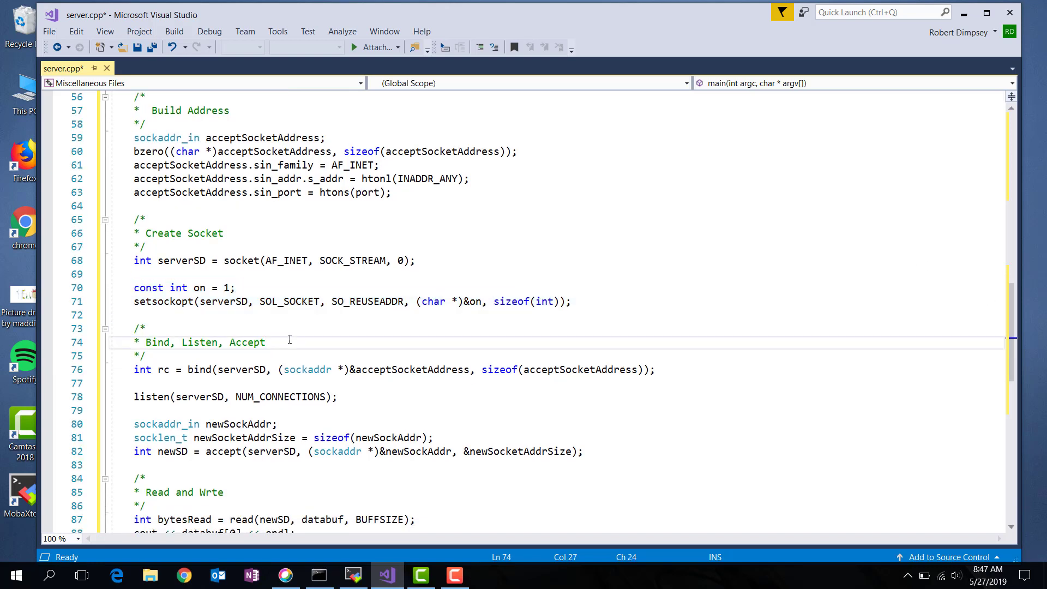
click(266, 341)
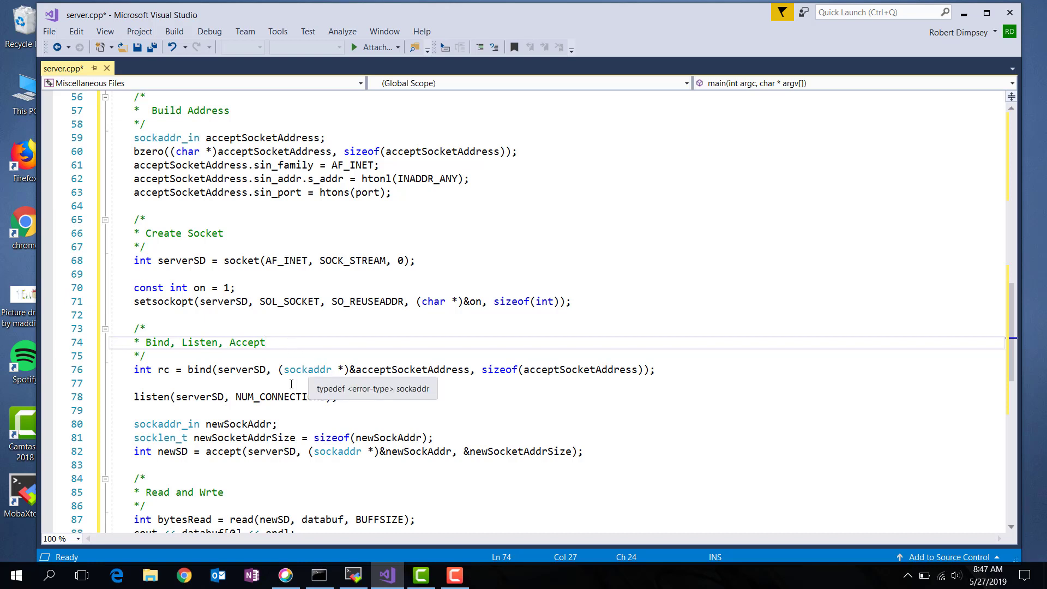
click(140, 370)
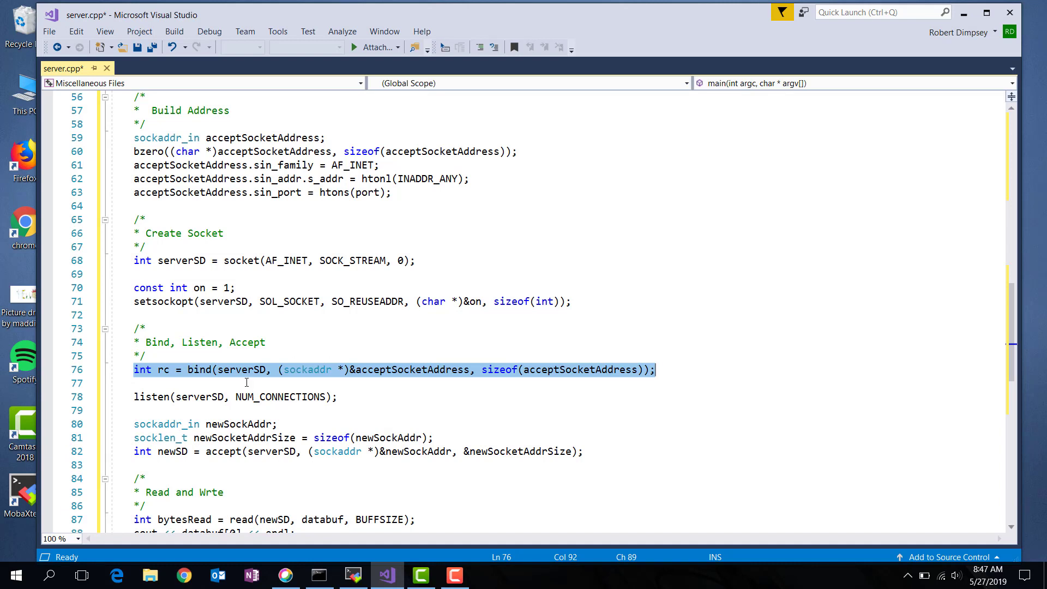
mouse_move(421, 379)
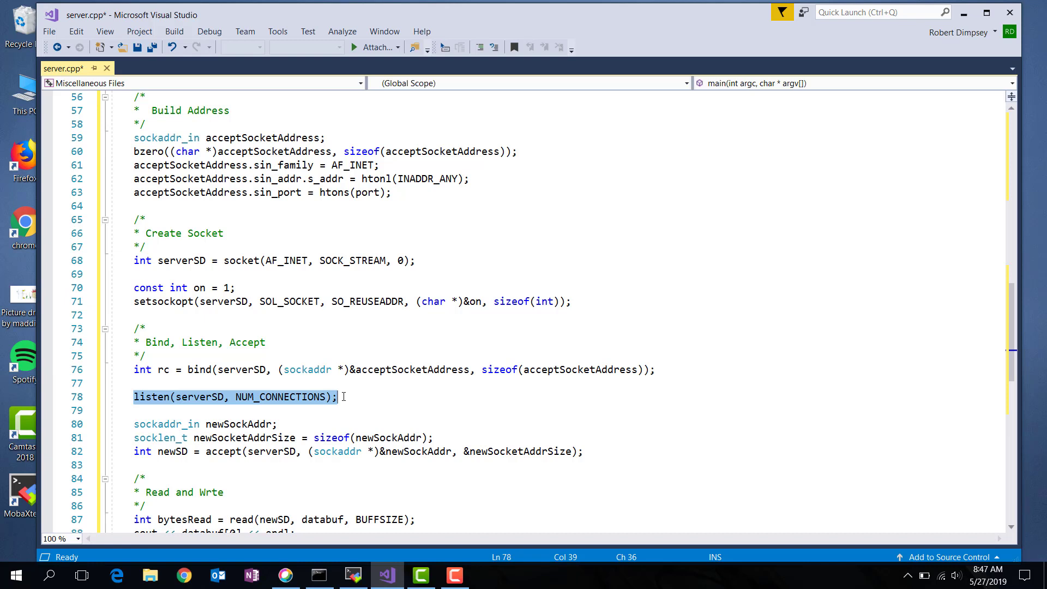
mouse_move(277, 457)
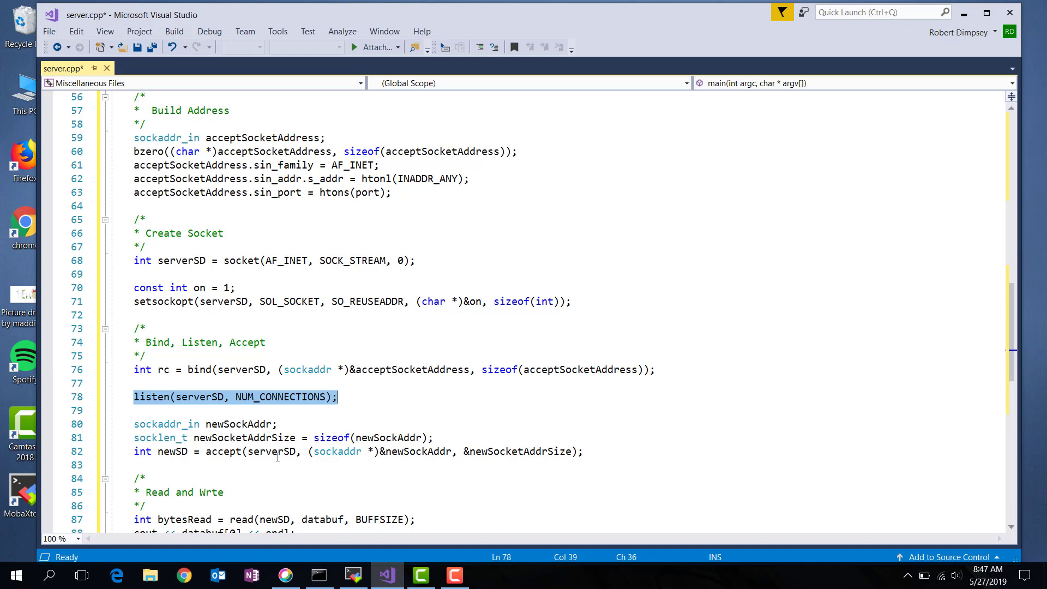
click(272, 452)
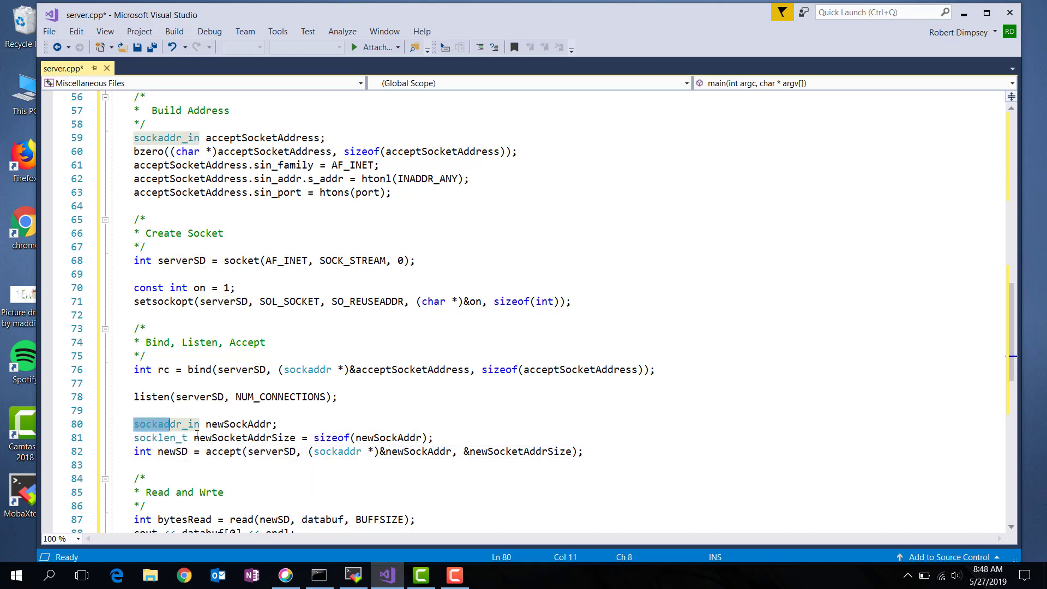
drag(133, 425, 582, 452)
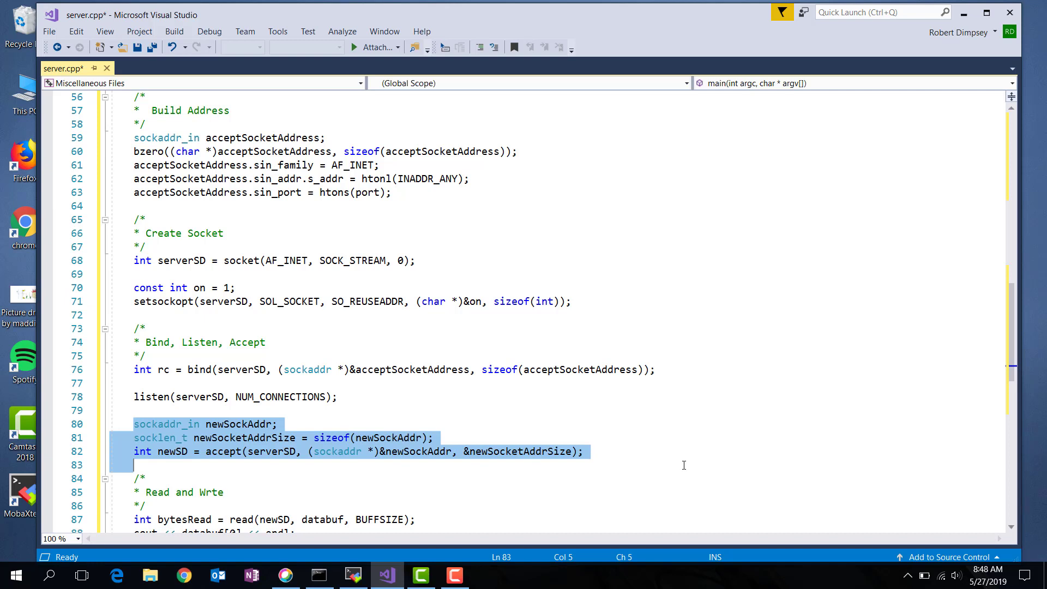
mouse_move(139, 408)
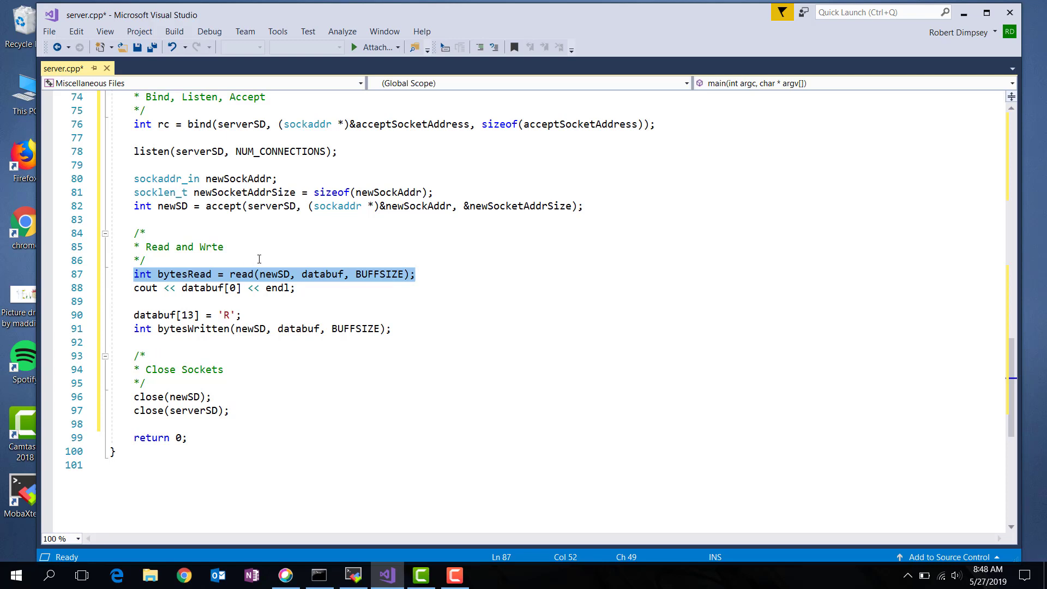
mouse_move(277, 279)
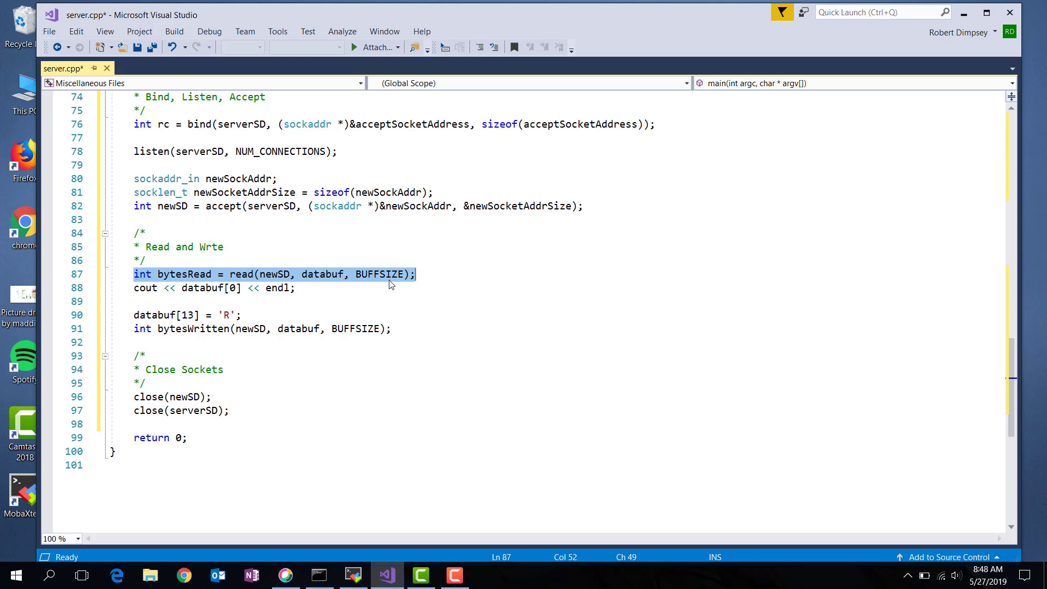
mouse_move(231, 288)
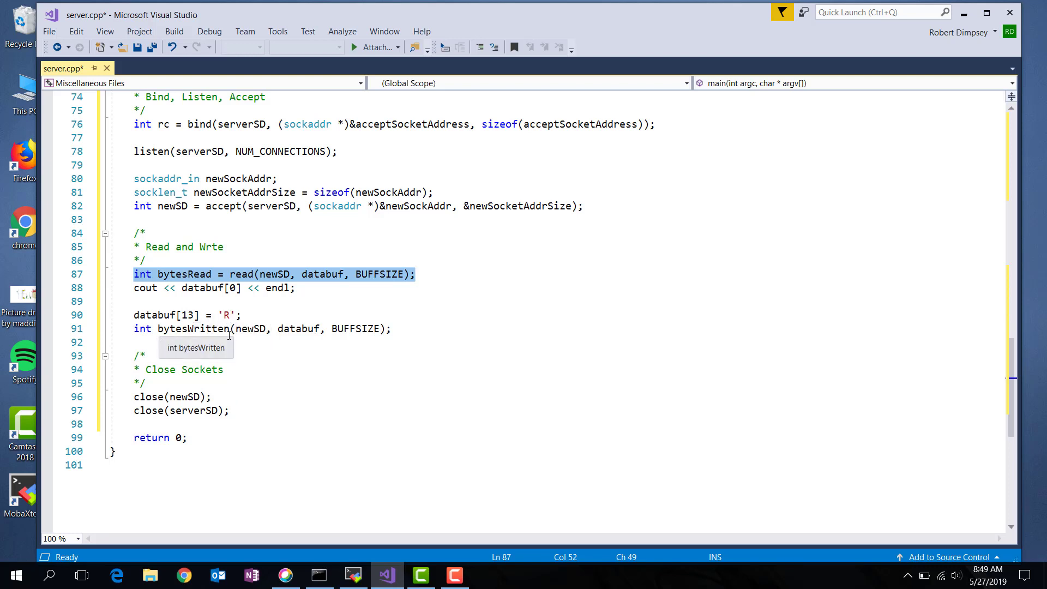
- Assign bytesWritten = write(newSD, databuf, BUFFSIZE) on line 91
click(233, 328)
text( = write)
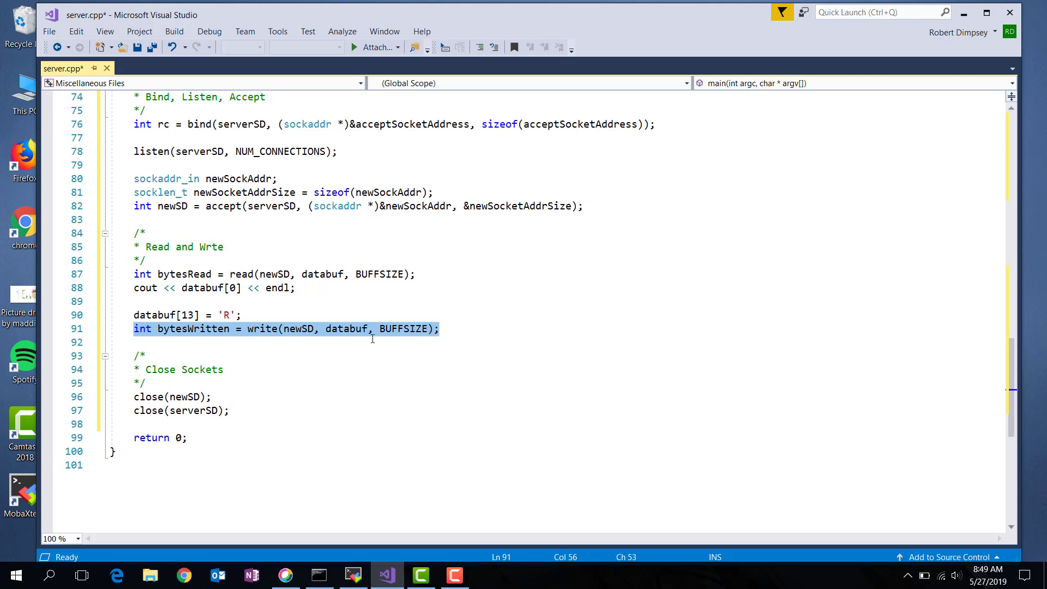
click(221, 397)
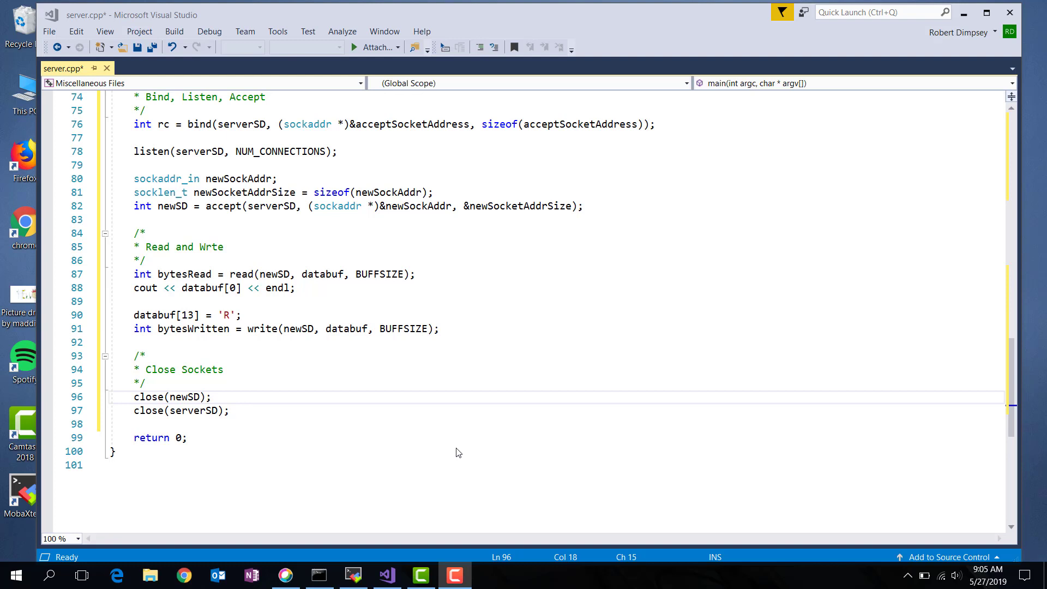
mouse_move(463, 491)
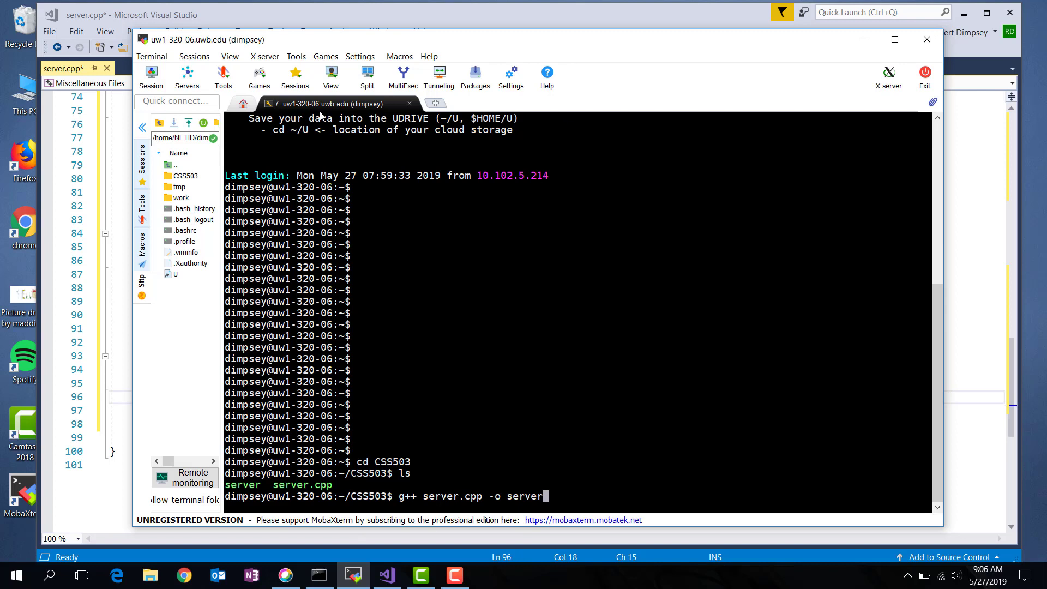
mouse_move(342, 114)
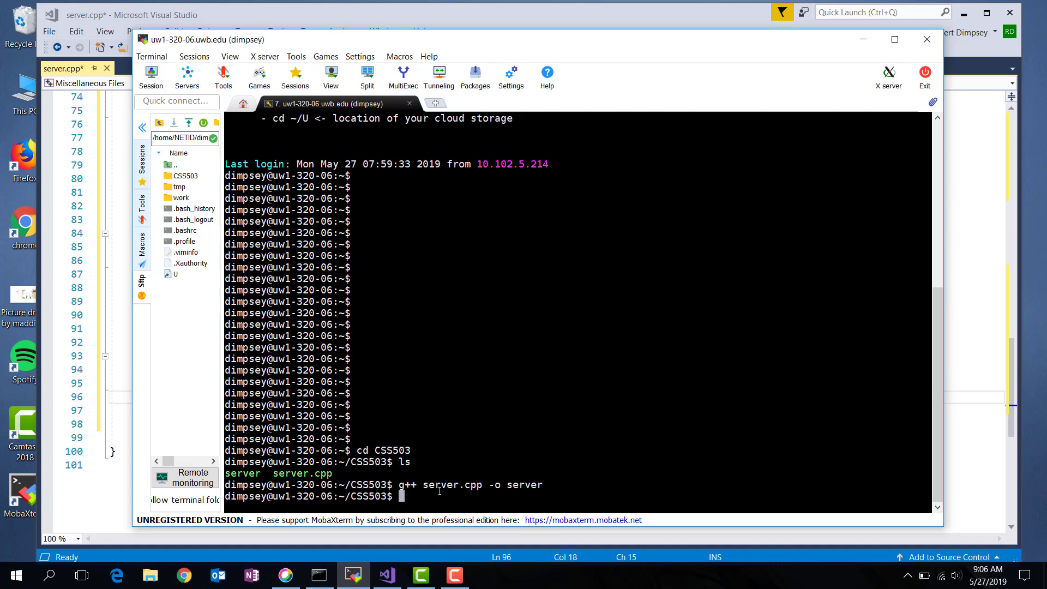
- Enter the ./serve run command in the CSS503 terminal after compiling server
text(.)
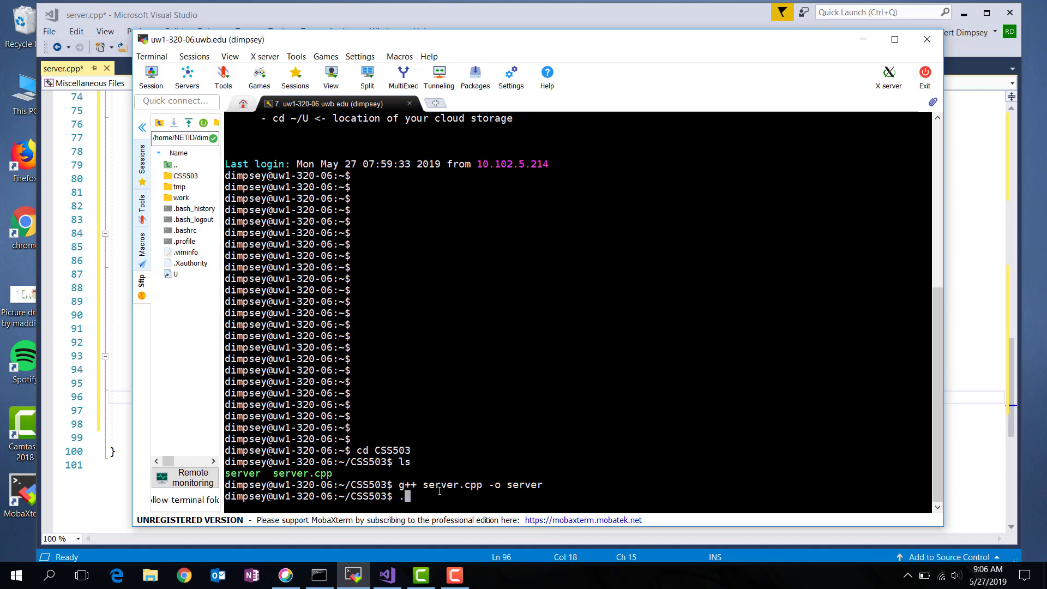
text(/serve)
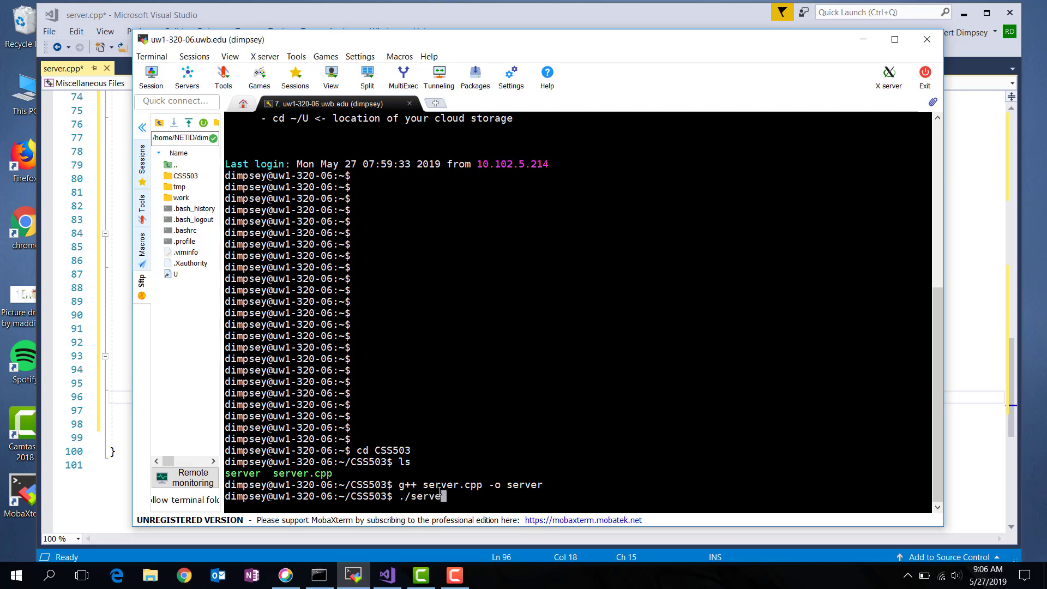